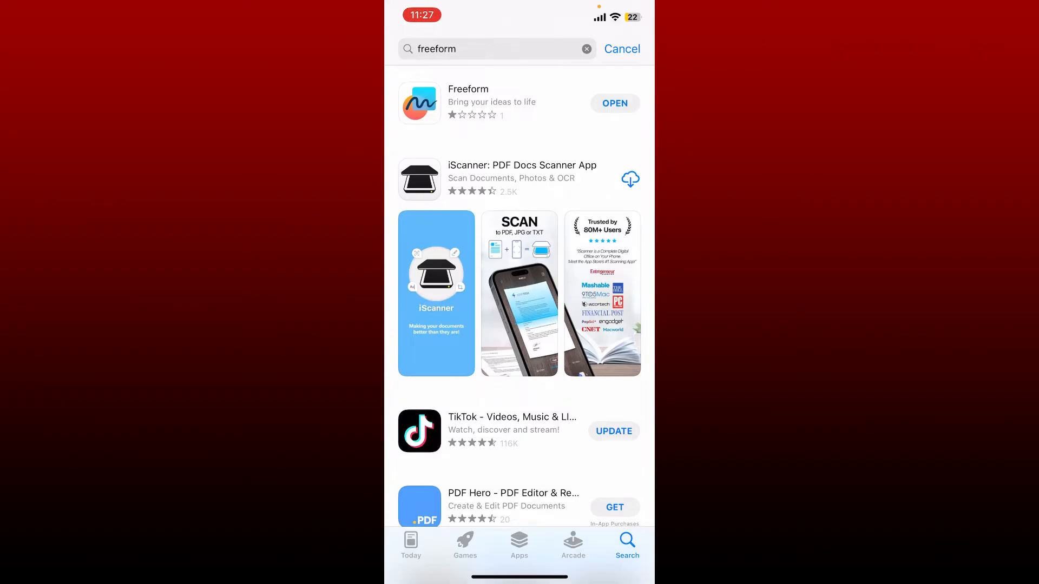
Return to the Home Screen from the App Store's Freeform results.
left_click(613, 104)
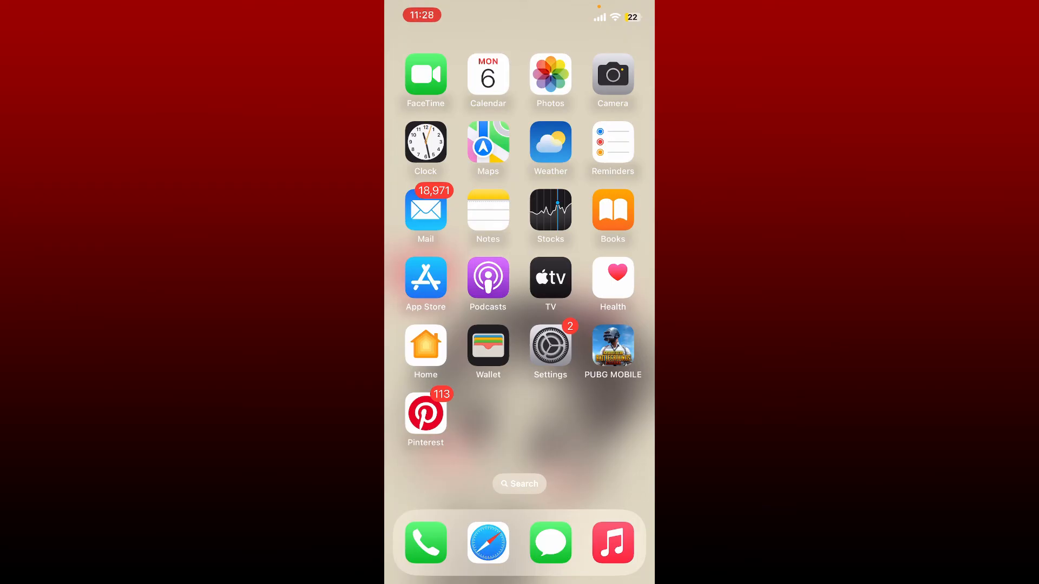
Navigate Settings > General > iPhone Storage to reach Freeform's storage details.
left_click(549, 345)
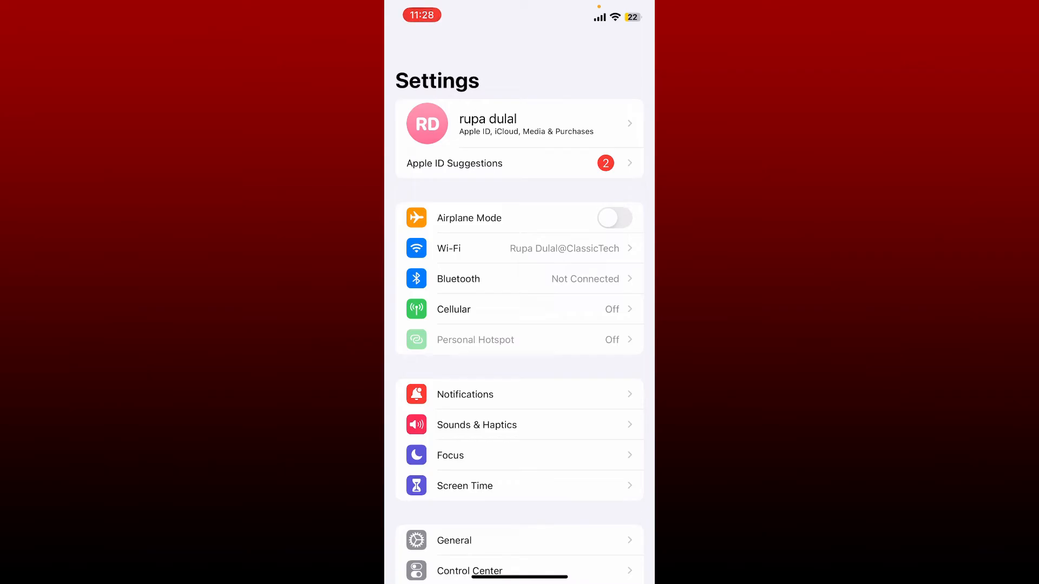
left_click(454, 541)
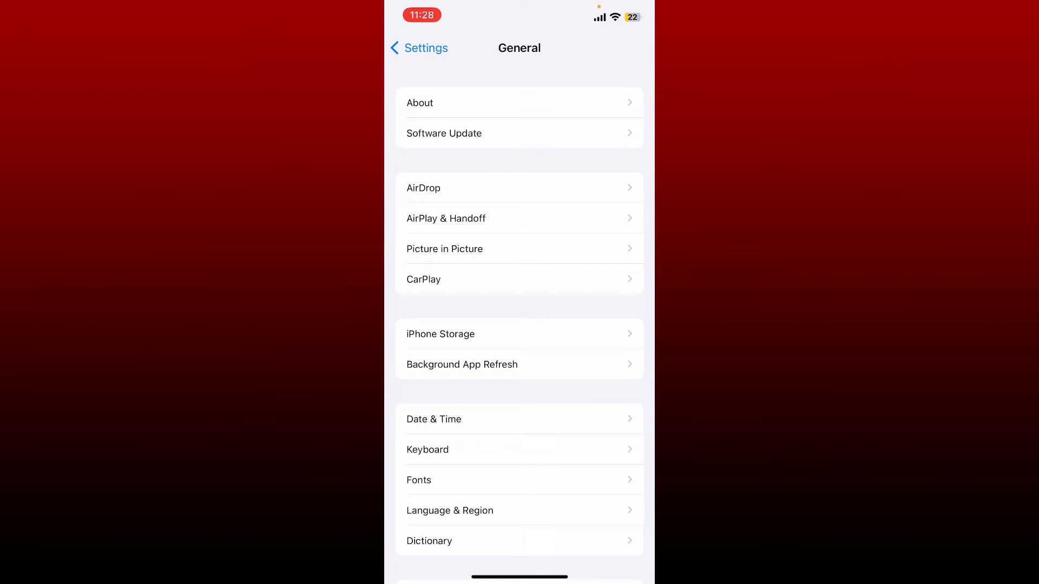
left_click(440, 334)
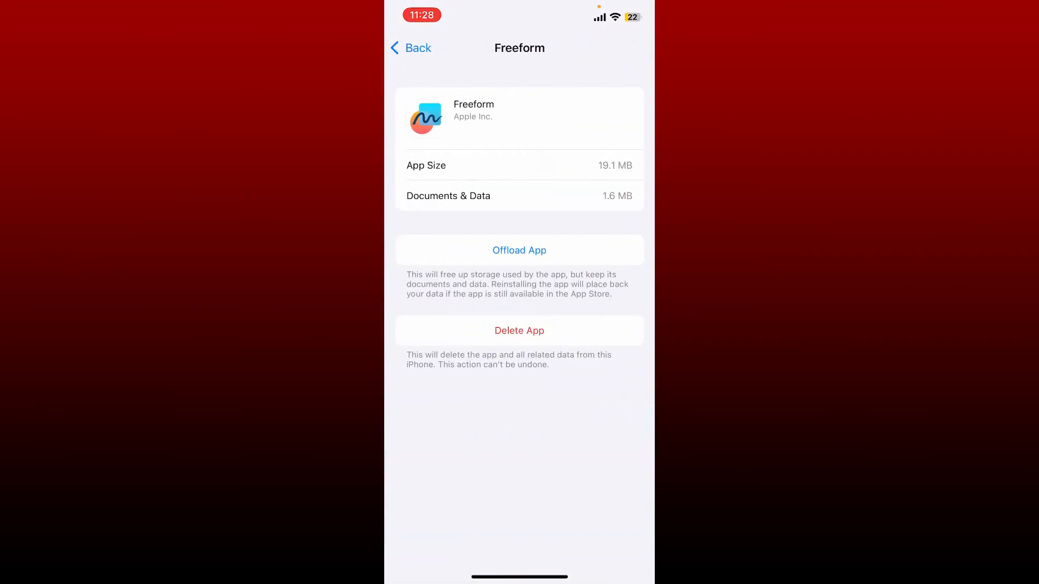
Delete Freeform with its data, then get past the reinstalled app's welcome screen to a blank board.
left_click(519, 330)
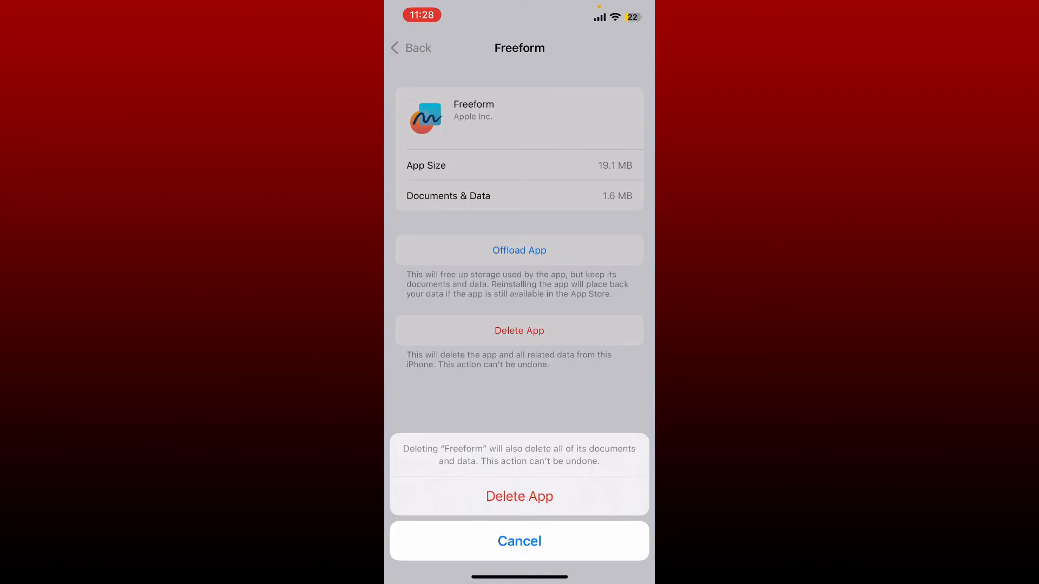
left_click(519, 496)
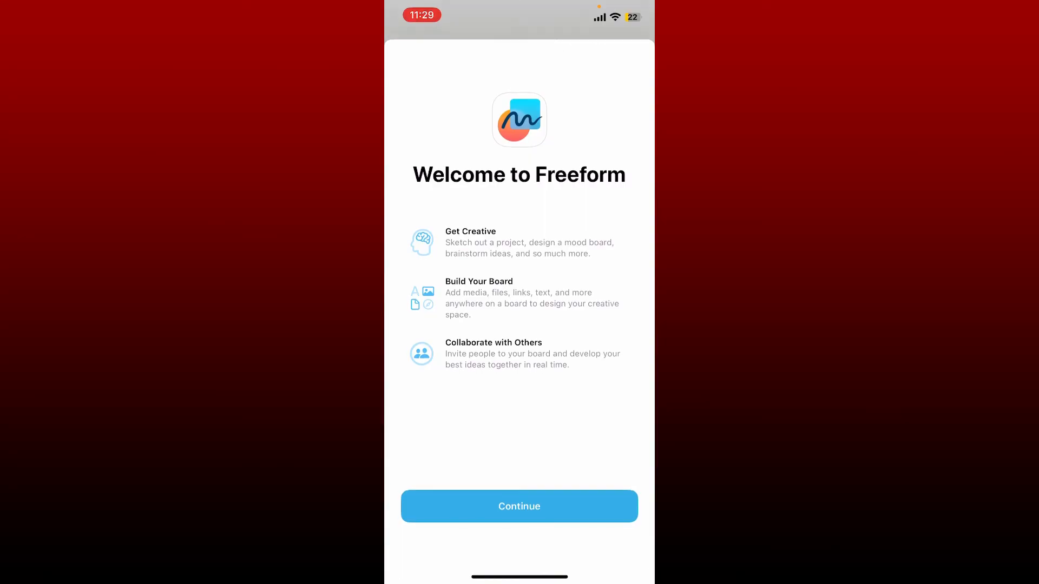
left_click(519, 507)
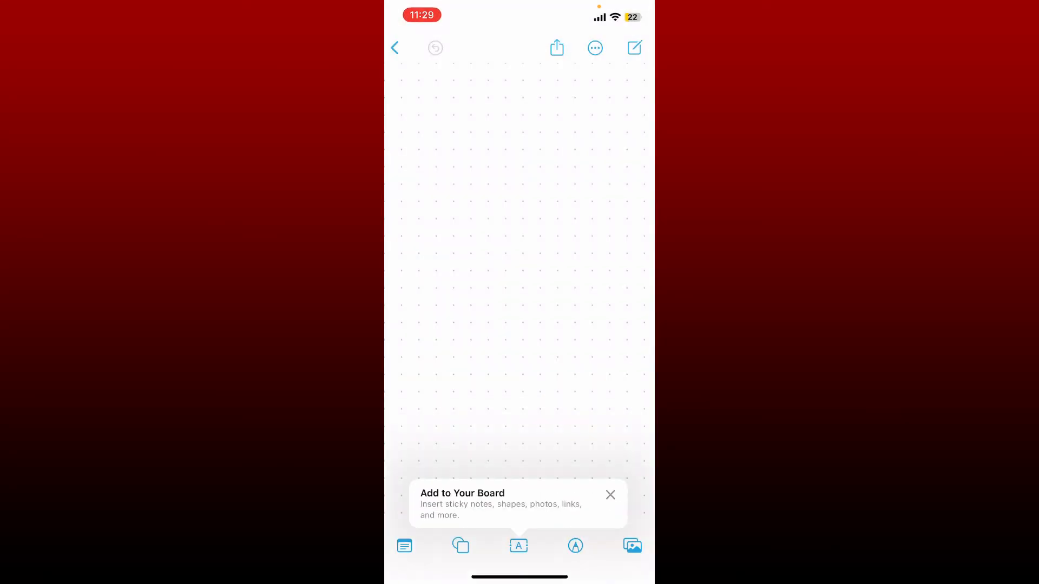